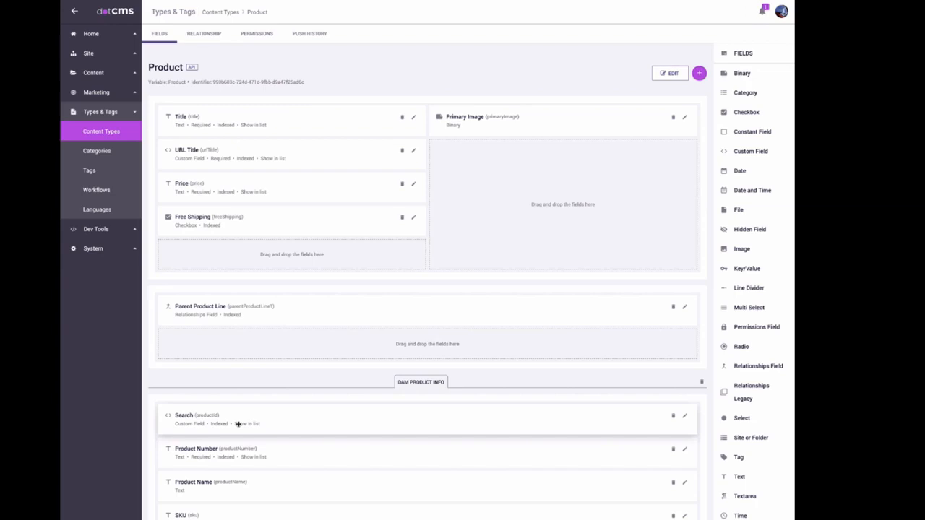
mouse_move(170, 75)
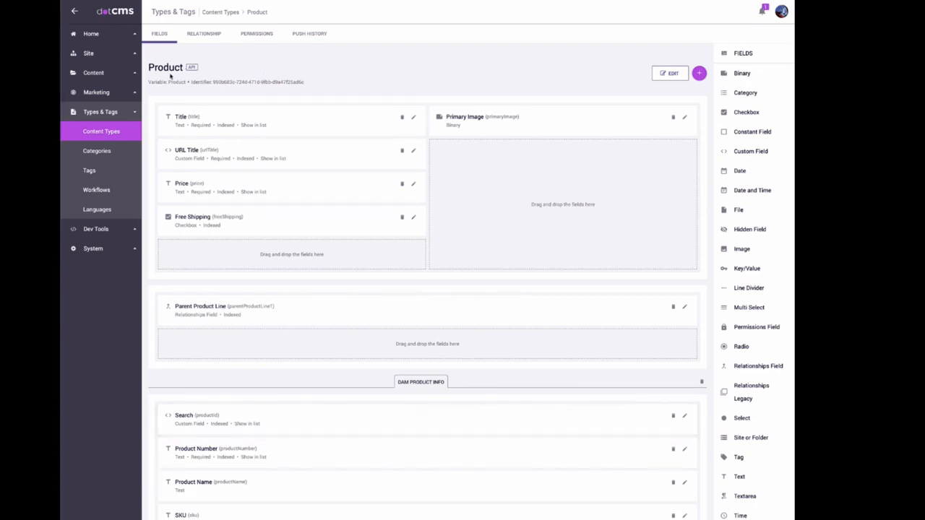
Open the Newport Gray L Desk product and show its DAM Product Info fields (product 9712871).
scroll("down", 3)
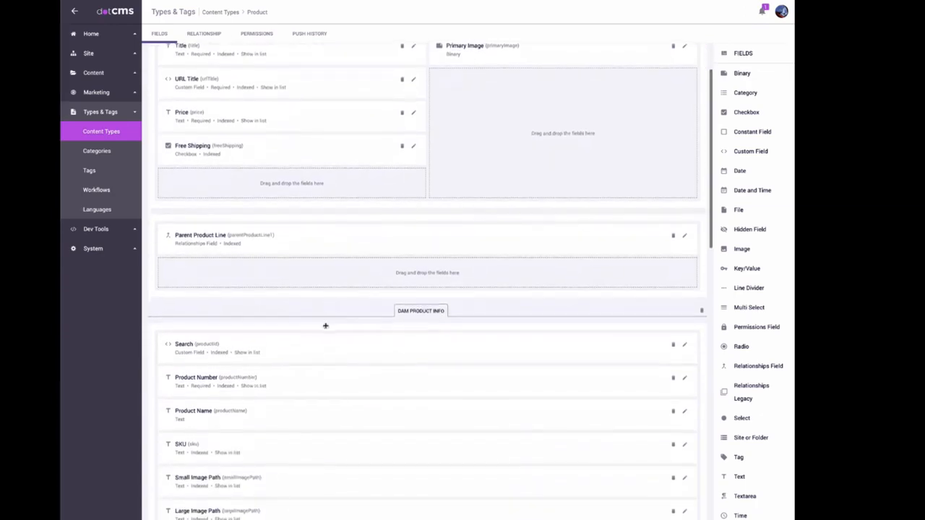
scroll("down", 3)
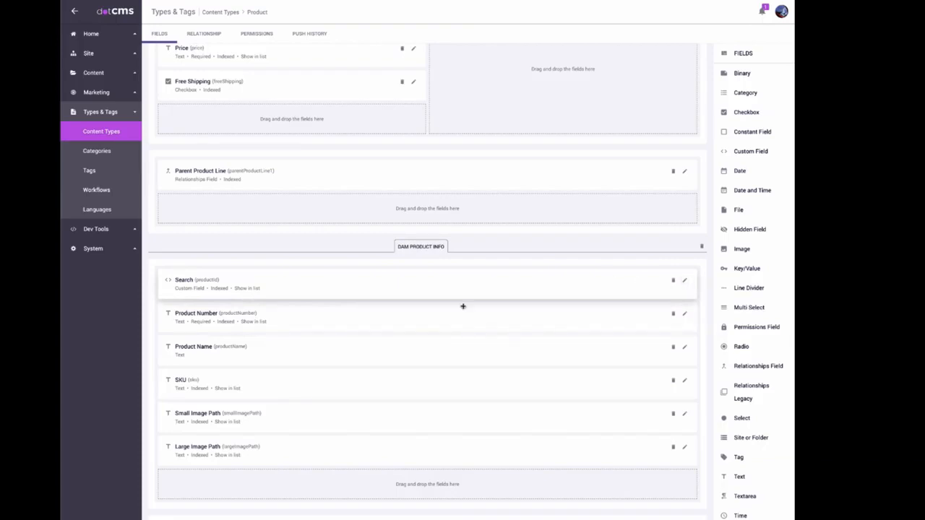
scroll("down", 3)
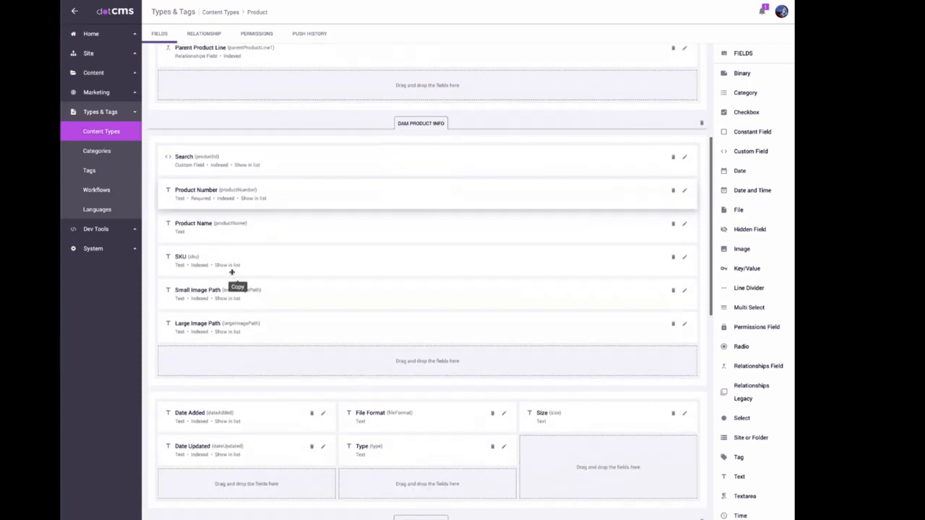
scroll("down", 3)
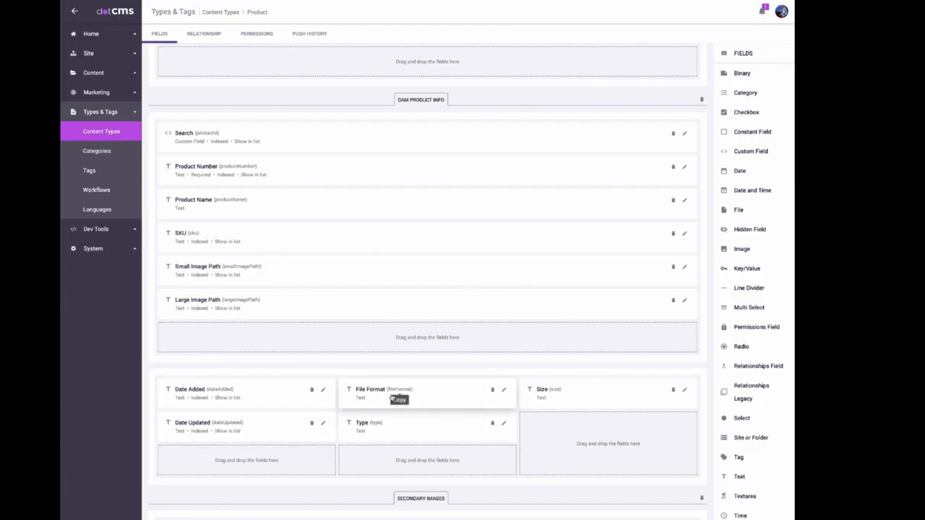
mouse_move(506, 249)
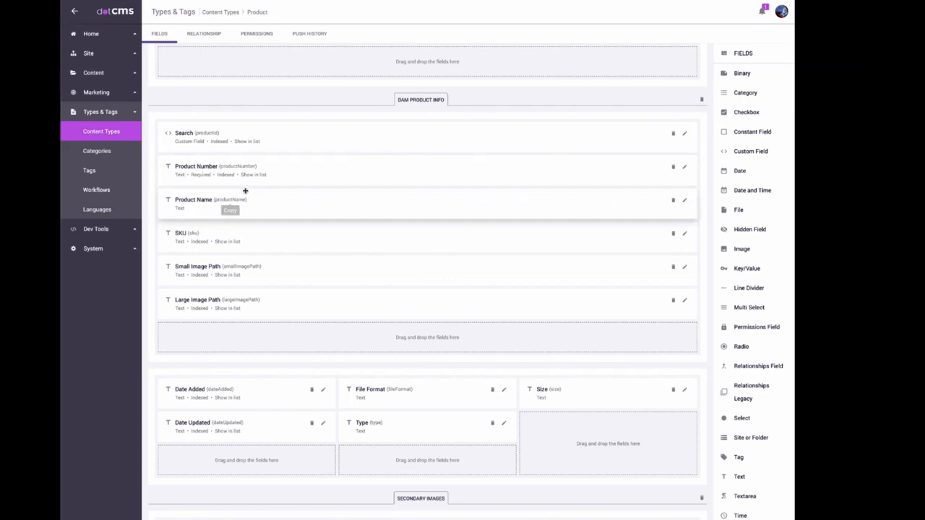
mouse_move(226, 173)
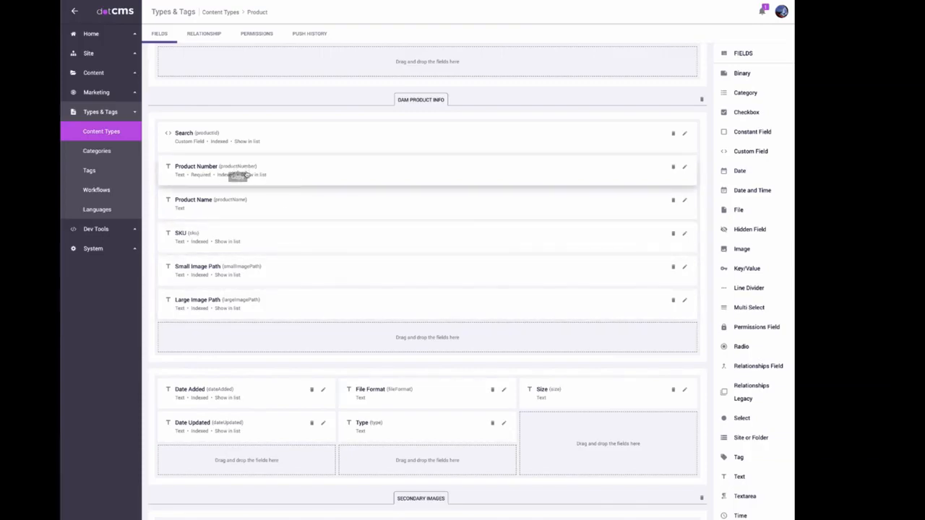
mouse_move(378, 142)
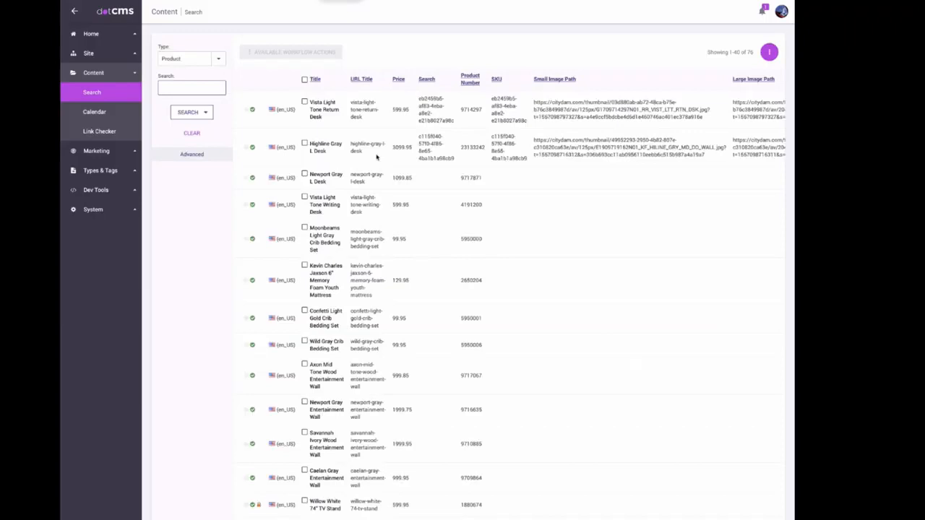
mouse_move(352, 225)
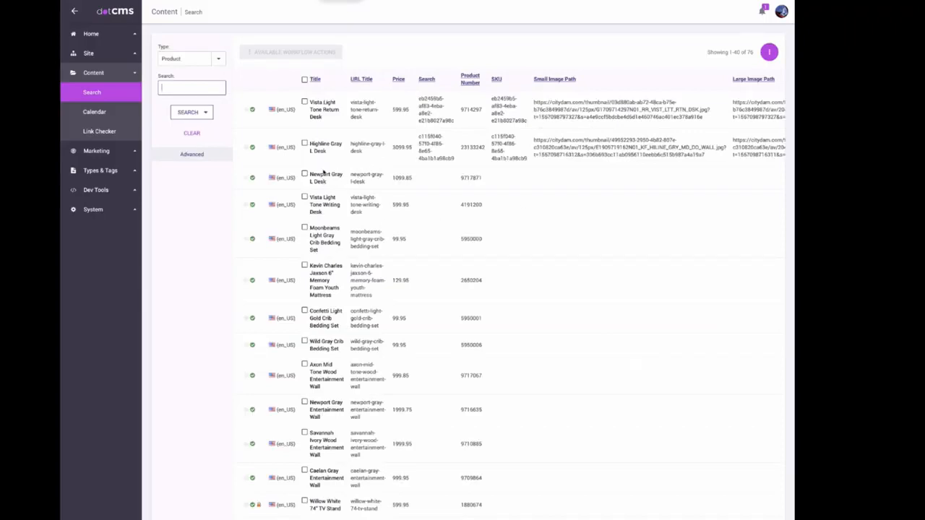
left_click(325, 178)
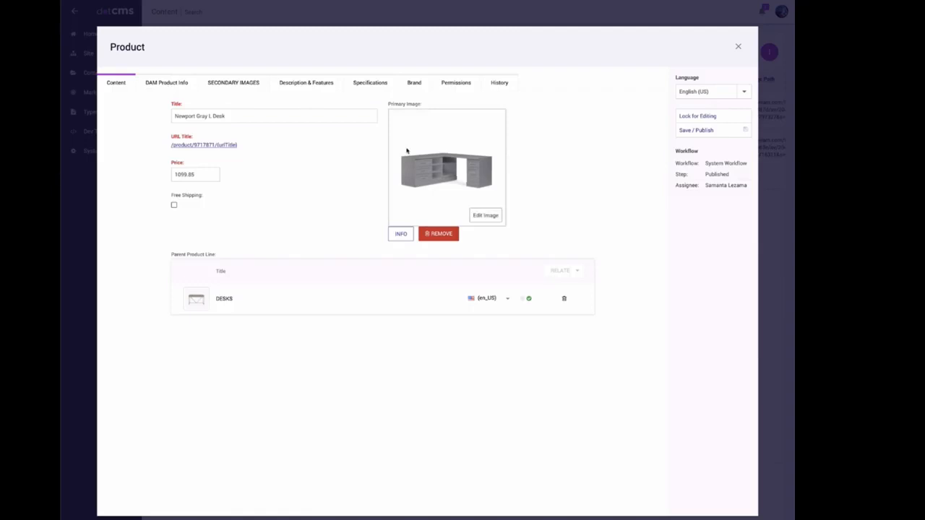
mouse_move(442, 211)
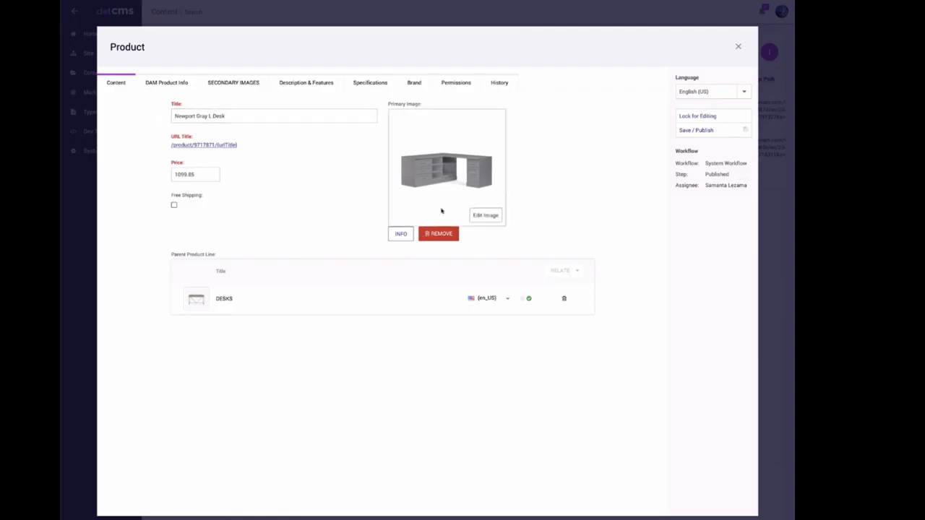
left_click(167, 83)
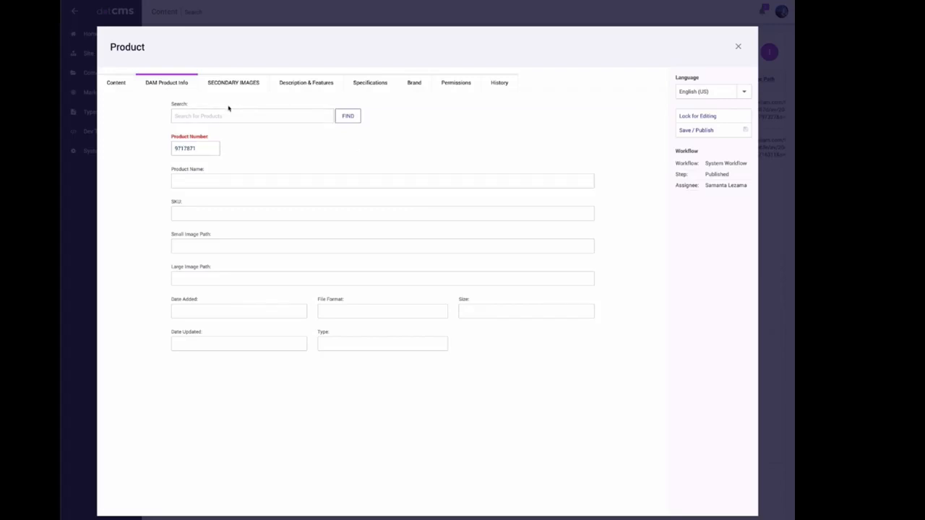
Fill the DAM fields from the Newport grey desk asset found by searching 9717871.
type("9717871")
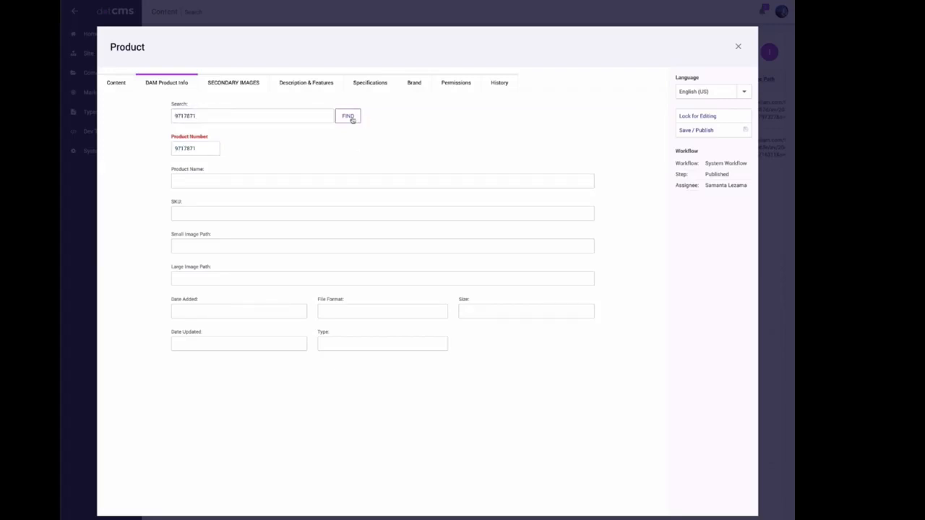
left_click(347, 116)
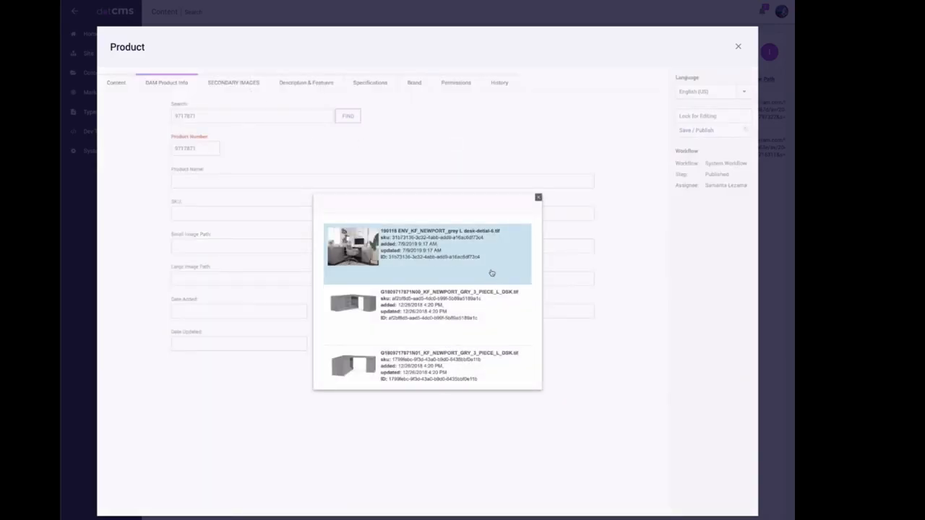
scroll("down", 3)
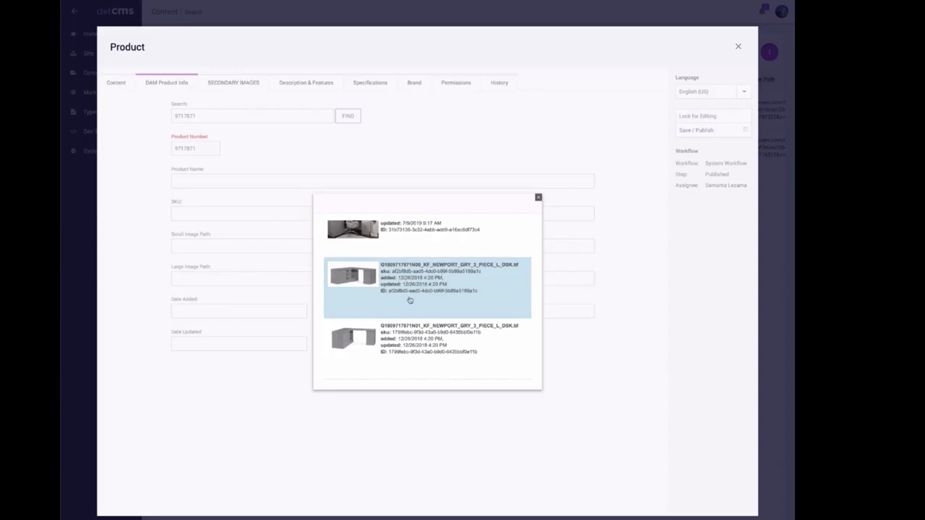
mouse_move(420, 297)
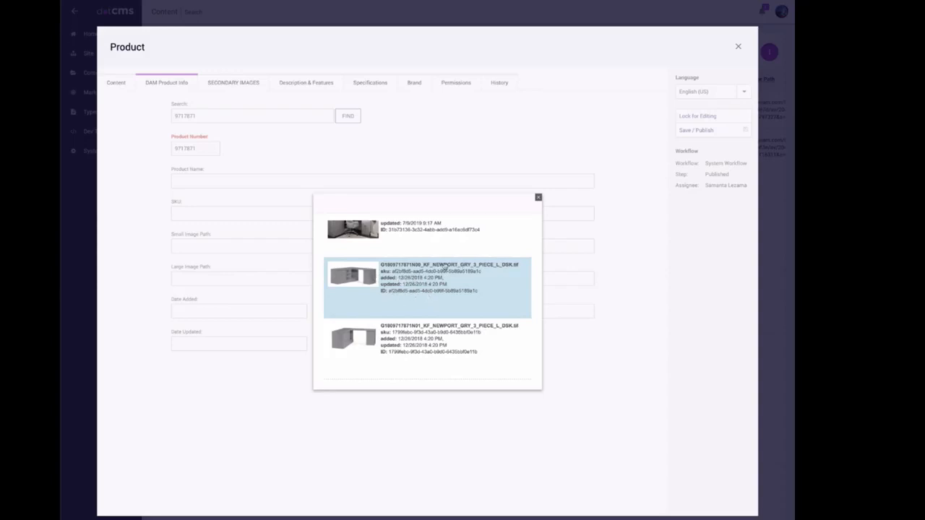
left_click(427, 282)
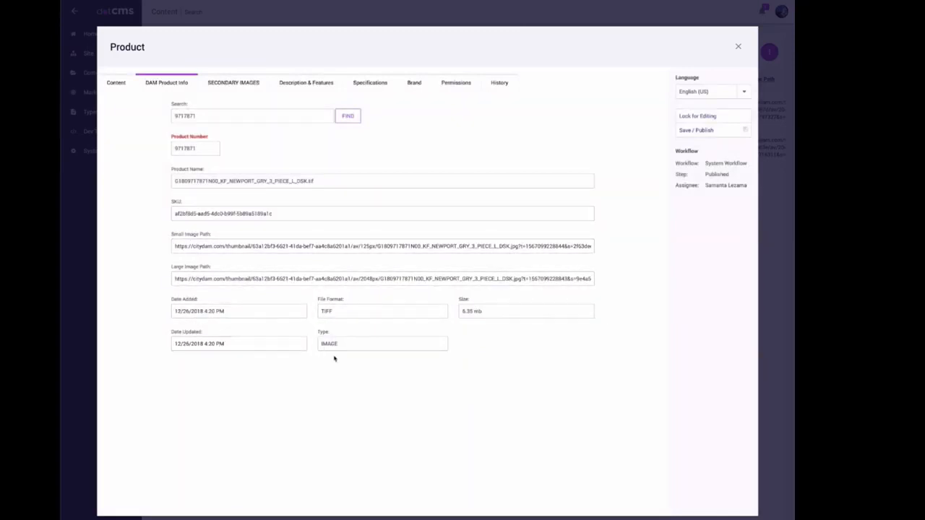
left_click(239, 311)
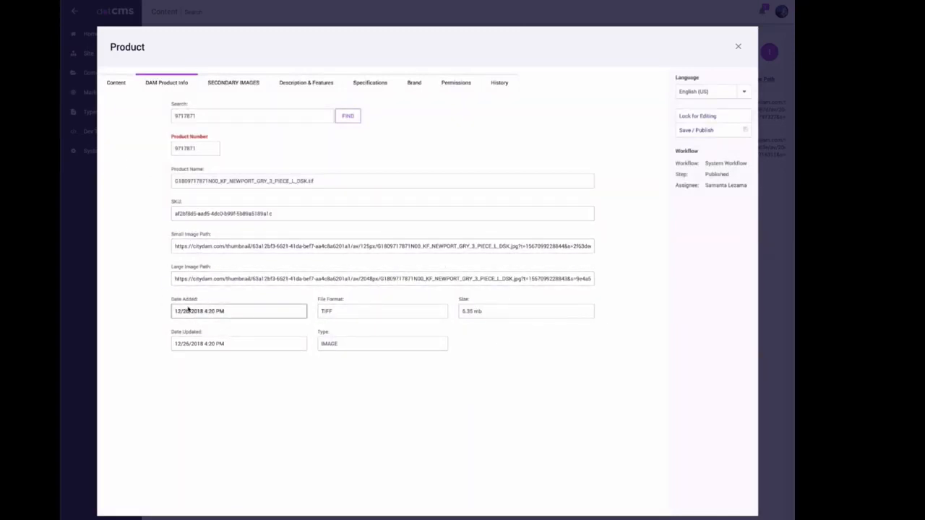
Lock the desk product for editing, then save and publish it.
left_click(697, 115)
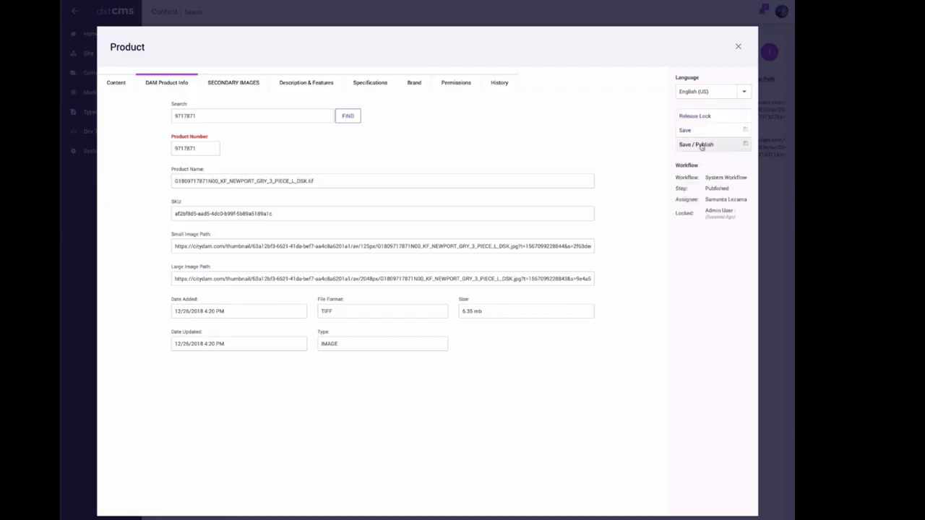
left_click(697, 145)
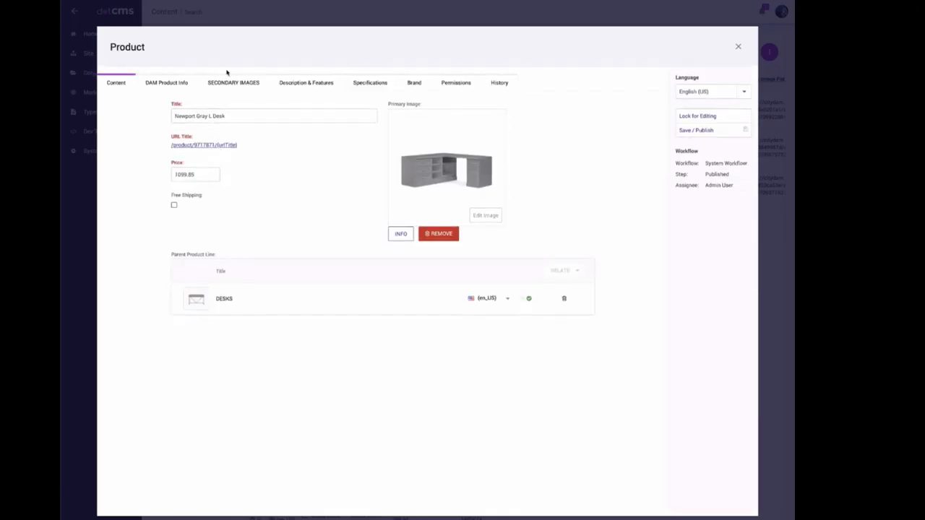
Search the DAM for 'Desk' assets from the DAM Product Info fields.
left_click(167, 83)
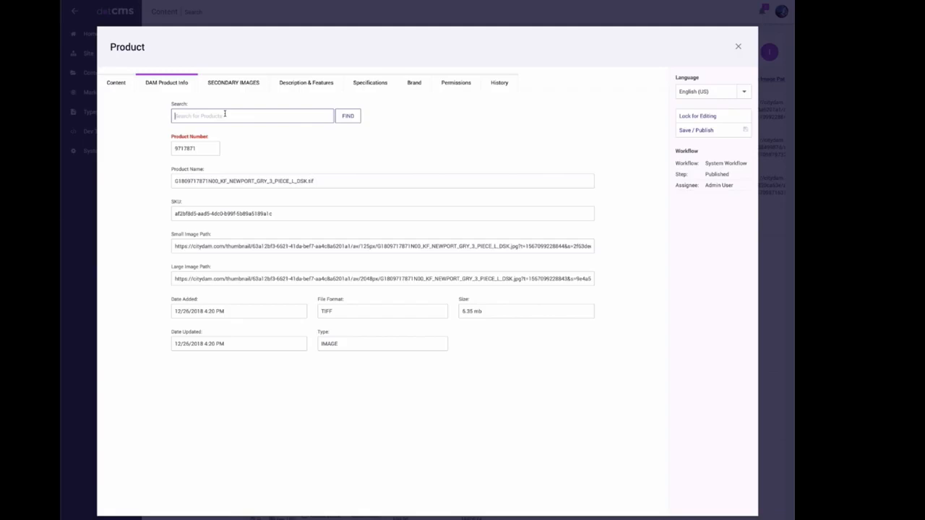
type("Desk")
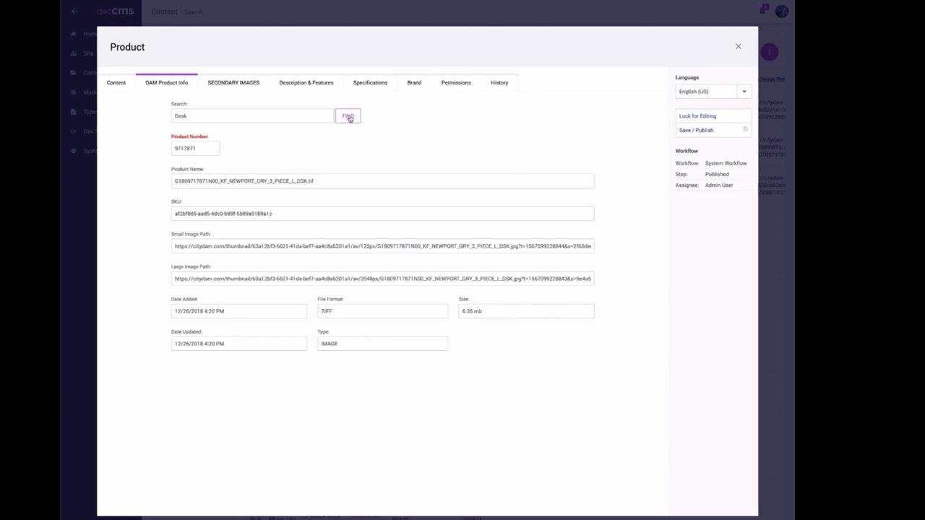
left_click(347, 116)
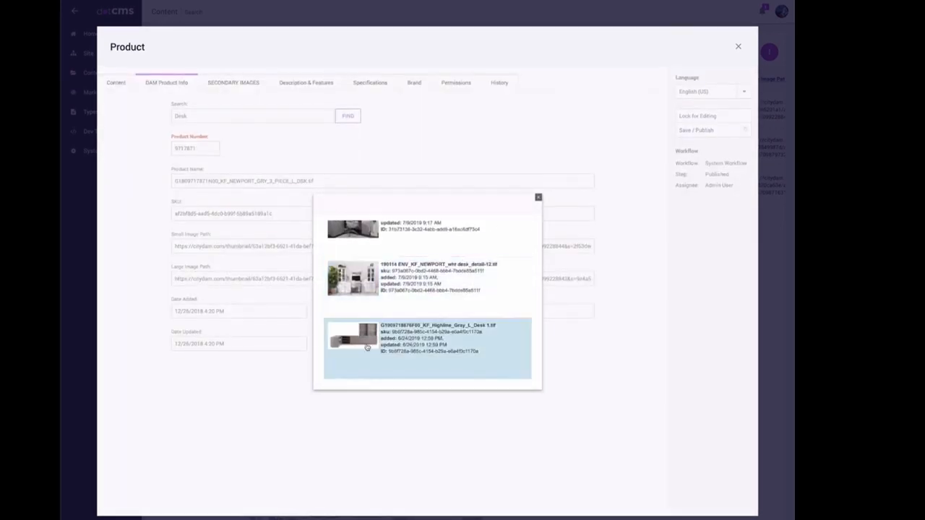
mouse_move(466, 330)
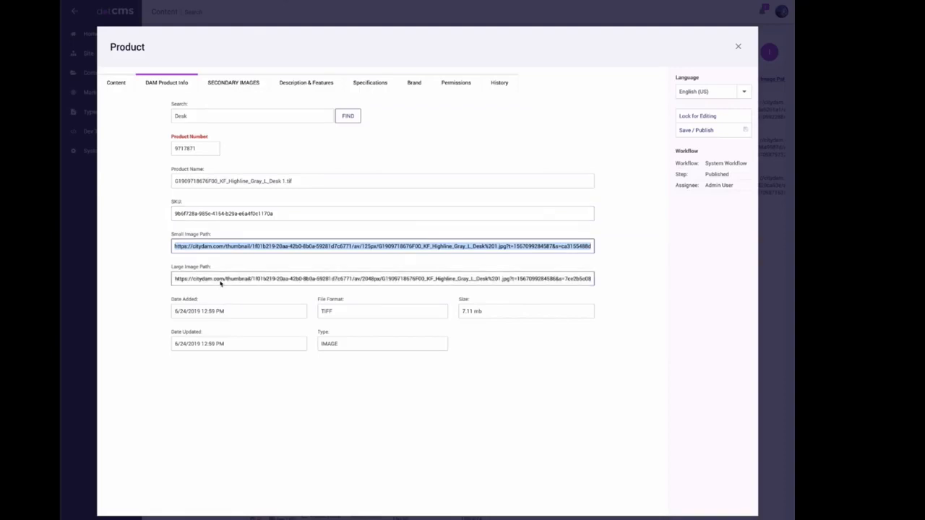
Select the Highline Gray L Desk asset, save and publish, and close the editor.
left_click(383, 279)
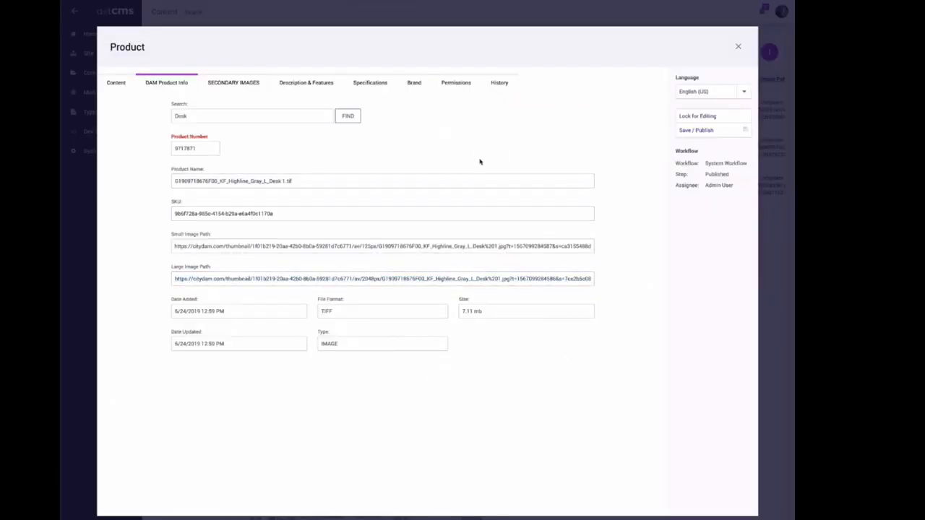
left_click(696, 116)
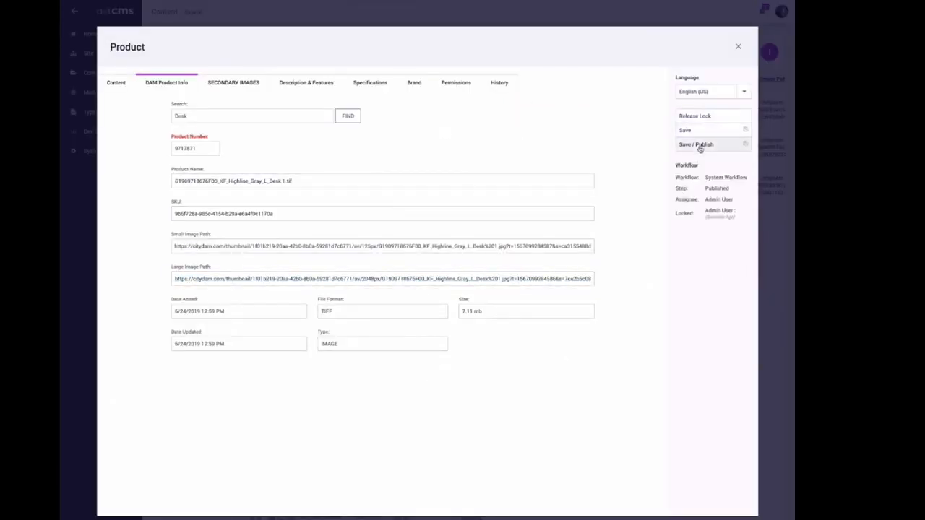
left_click(696, 144)
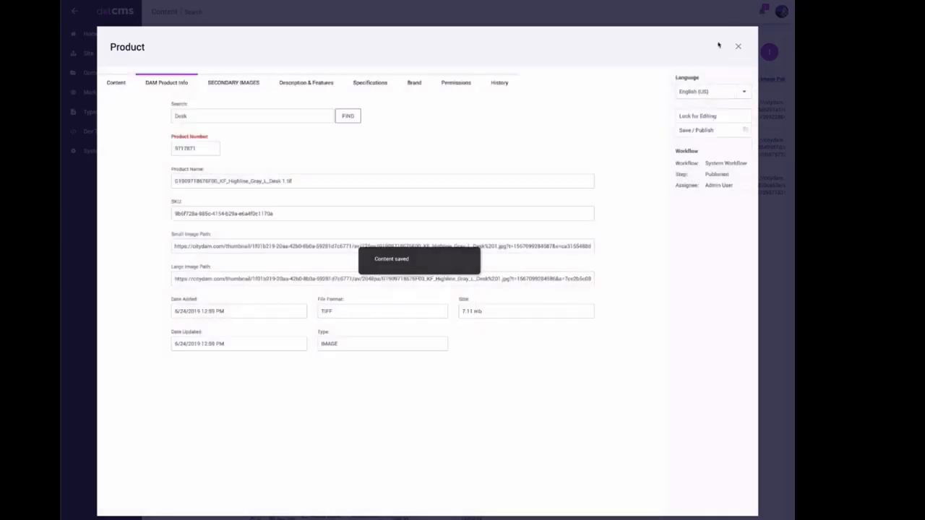
left_click(737, 46)
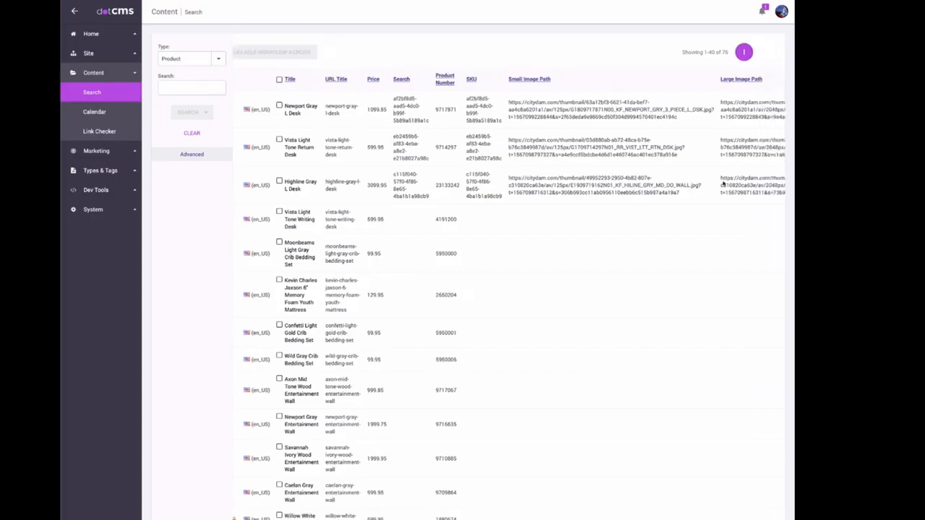